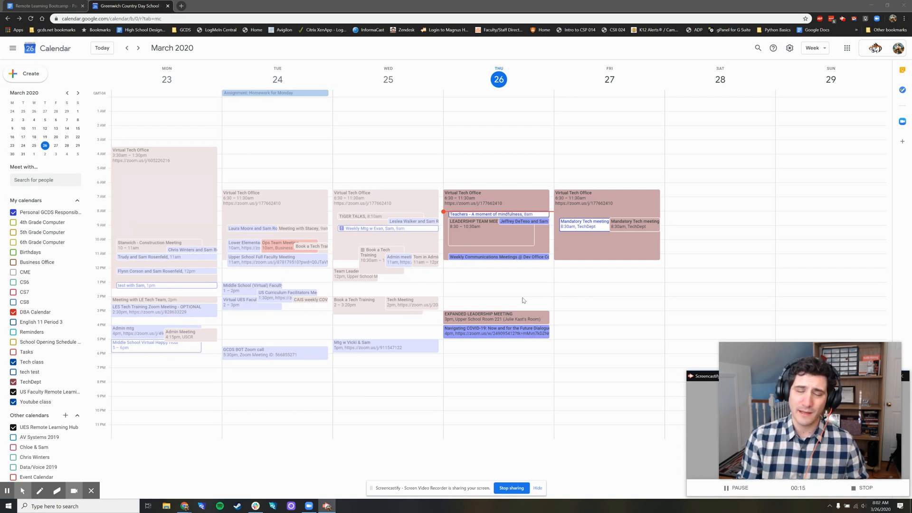
mouse_move(539, 297)
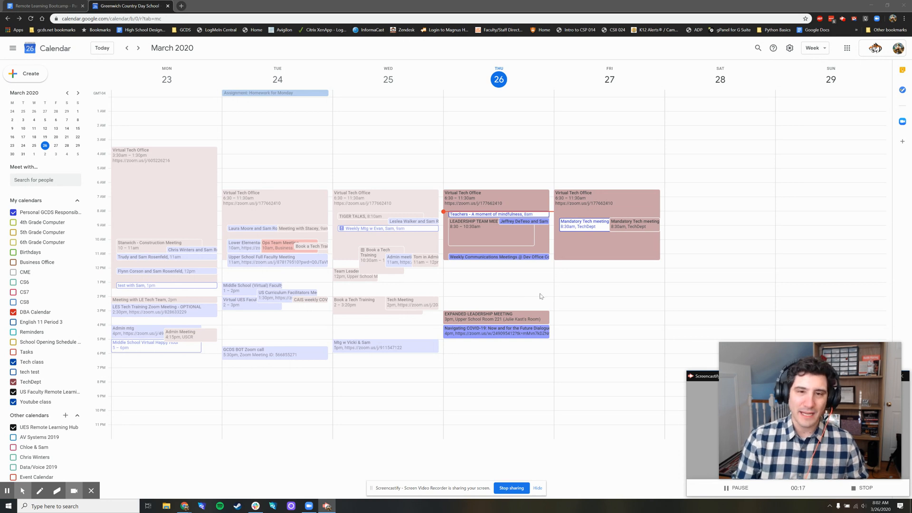
mouse_move(638, 253)
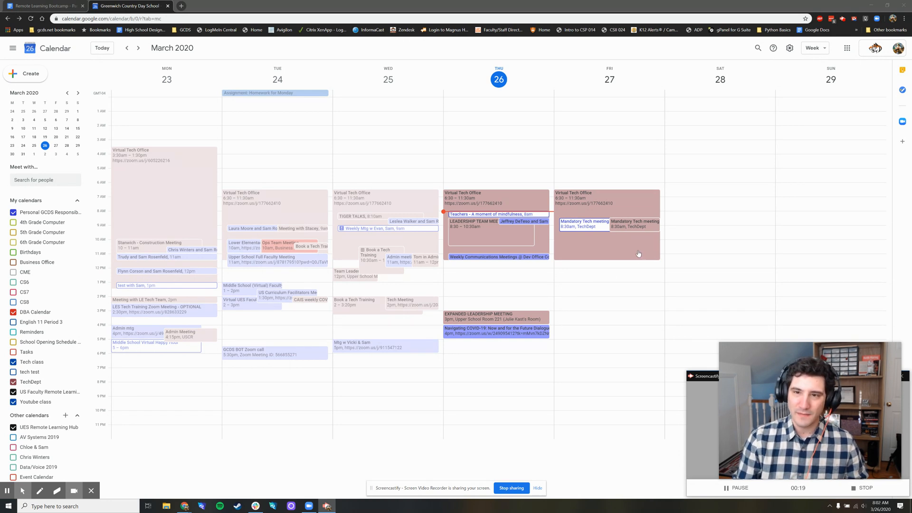
mouse_move(577, 335)
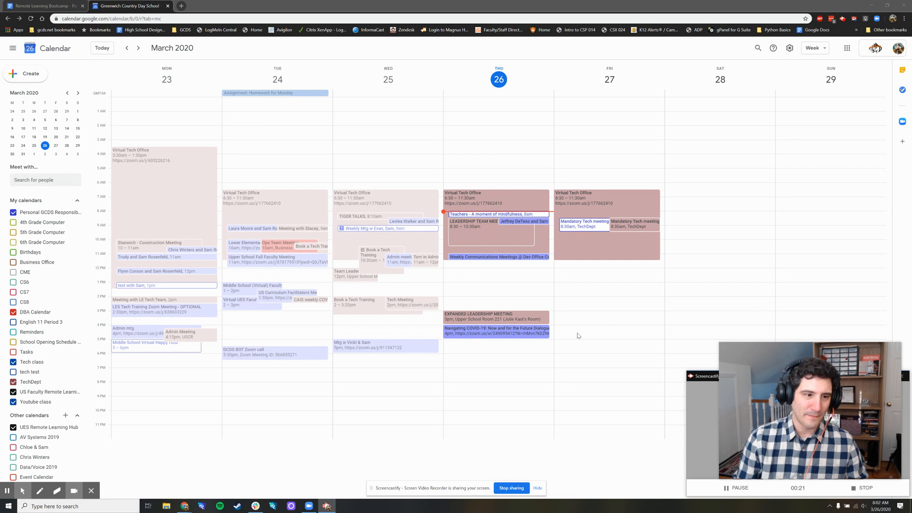
mouse_move(532, 288)
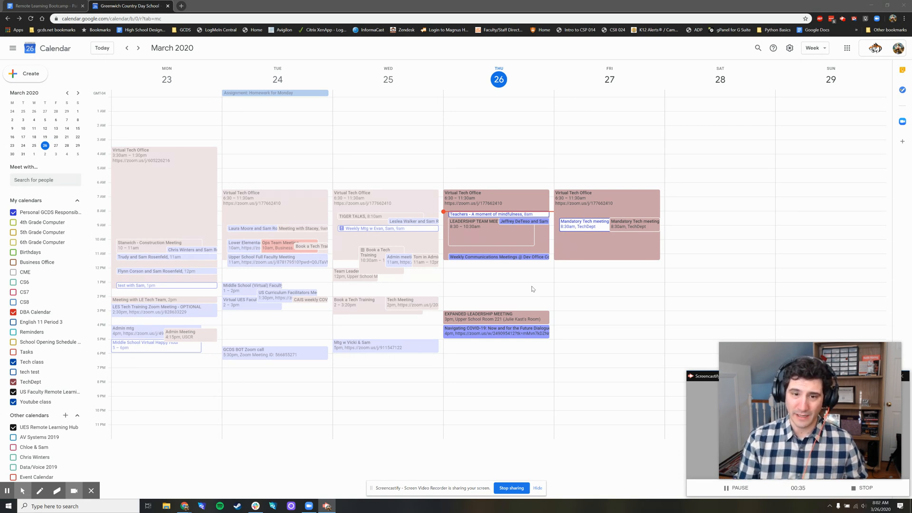
mouse_move(476, 275)
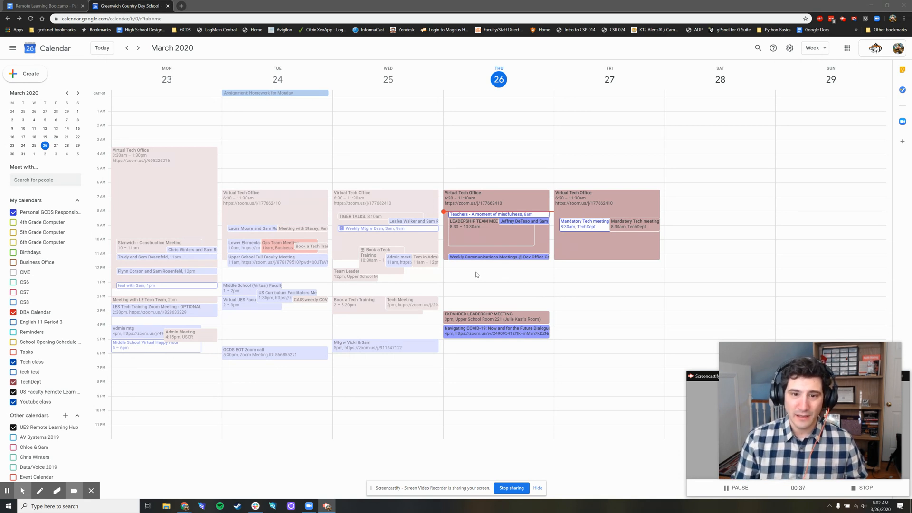
Create a Thursday 12pm event titled 'Lunch' and bring up its full event editor
click(497, 273)
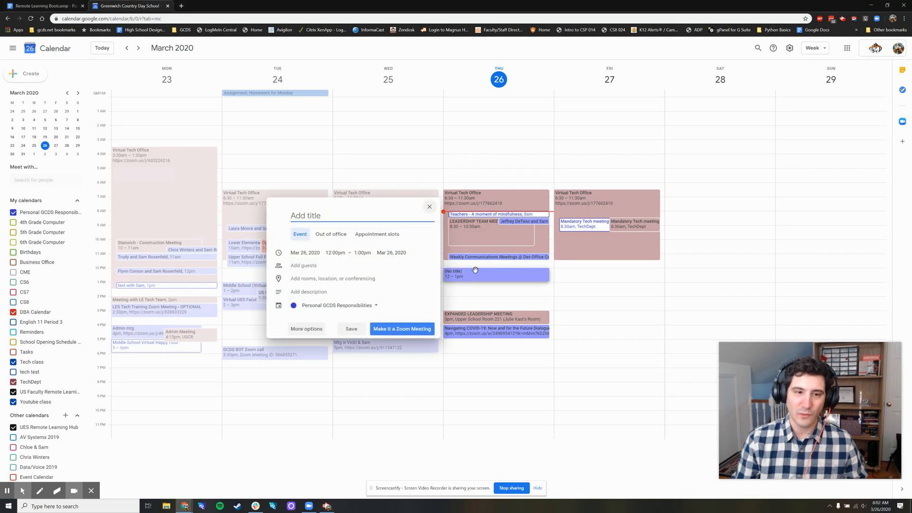
text(L)
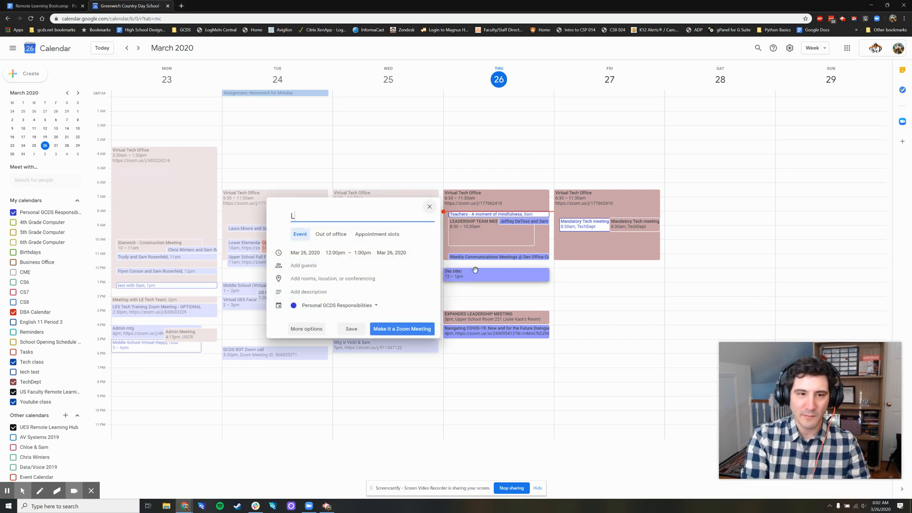
text(Lunch)
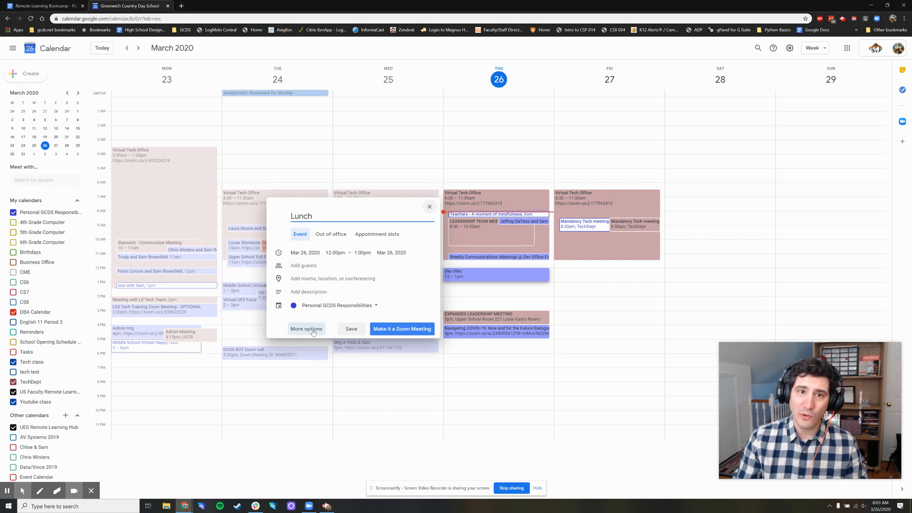
click(306, 329)
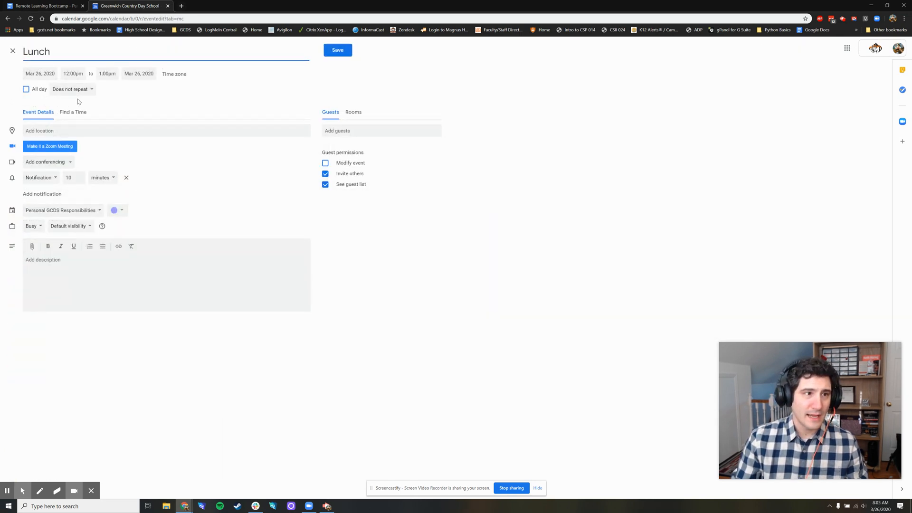
Set Lunch to repeat every weekday (Monday to Friday) and save it
click(72, 89)
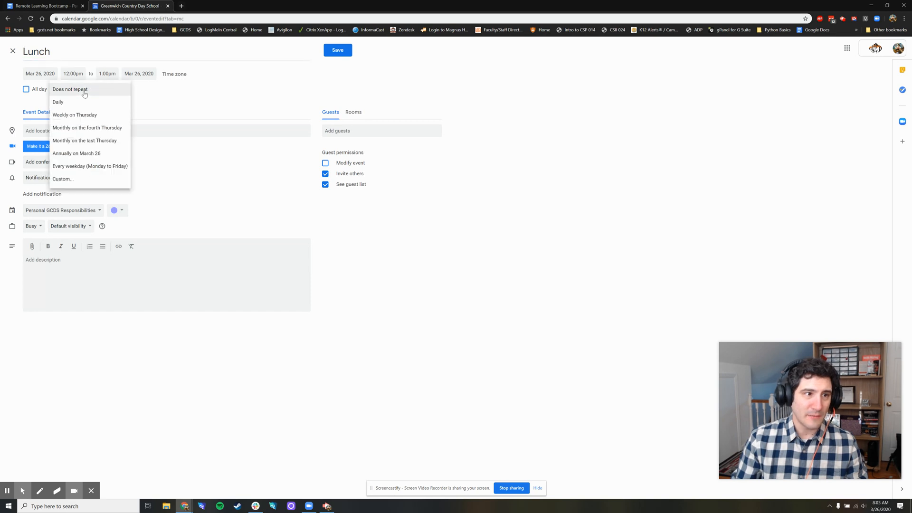
mouse_move(89, 169)
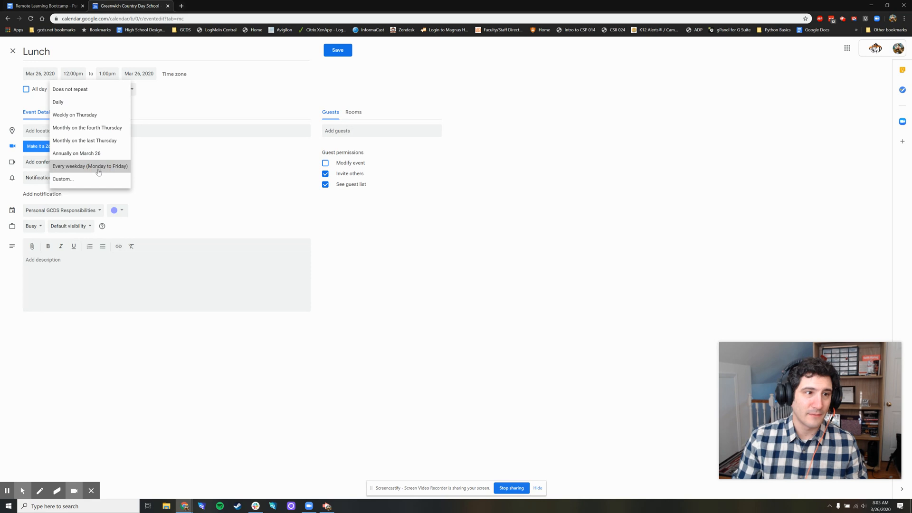
click(89, 166)
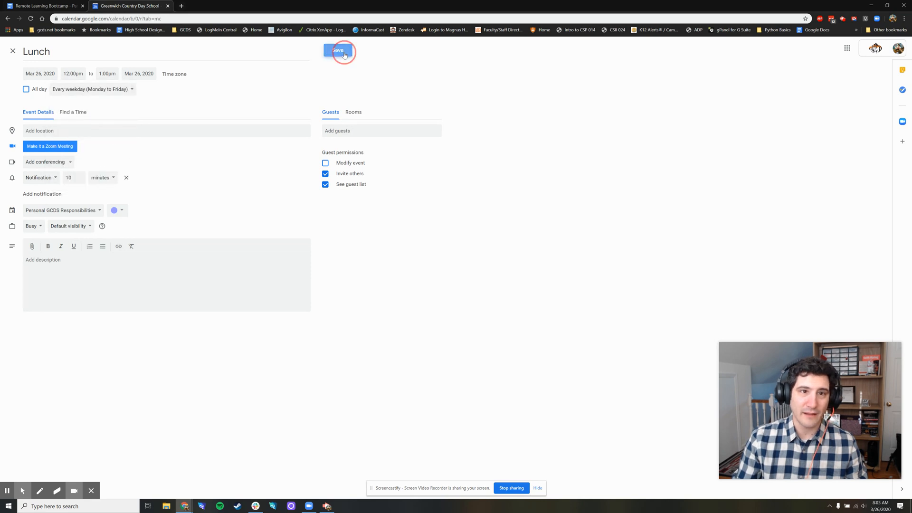
click(339, 51)
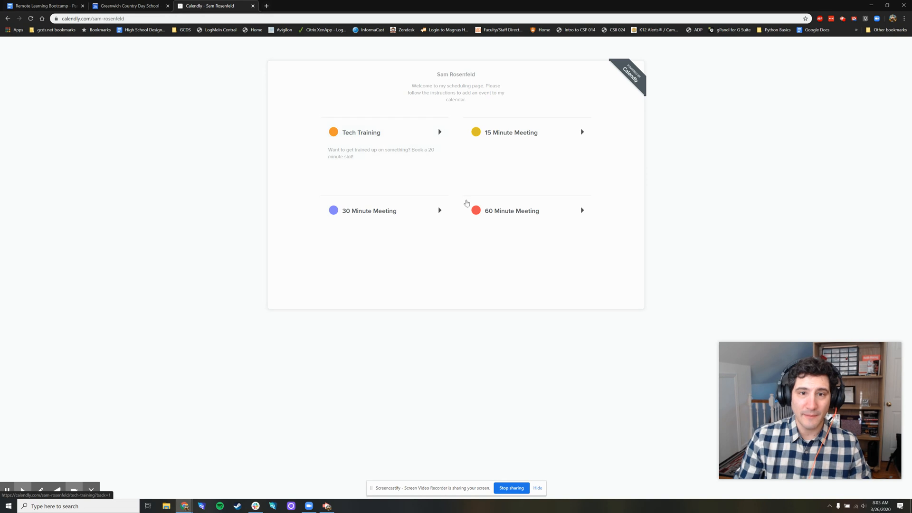
Review the 30 Minute Meeting slots for Friday, March 27, confirming the noon hour is unavailable
click(369, 211)
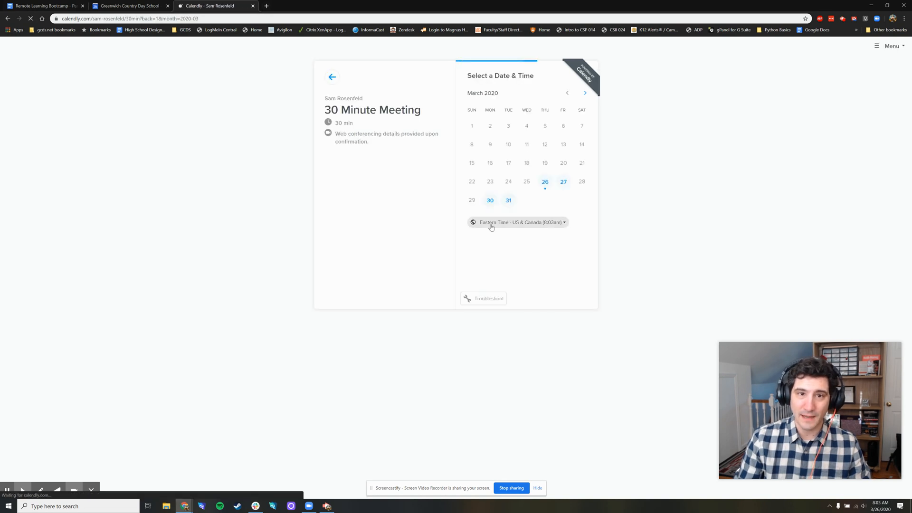
click(563, 181)
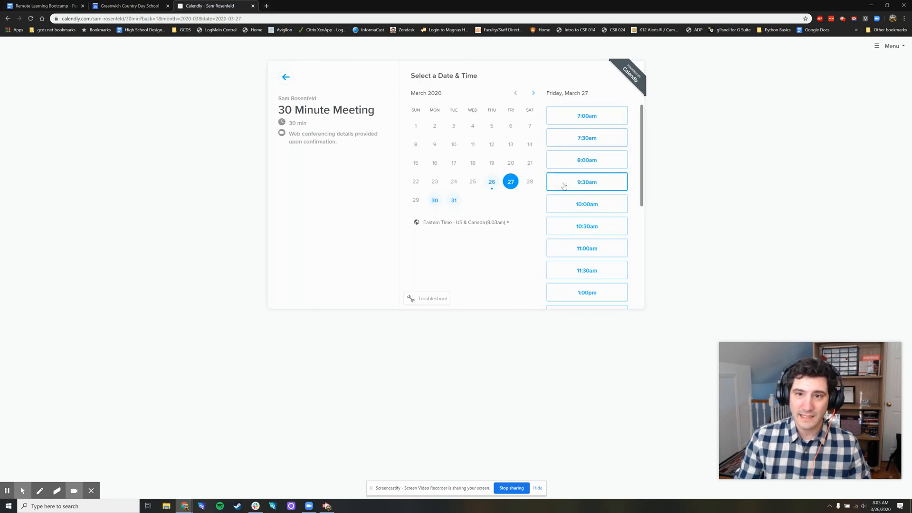
scroll(down, 3)
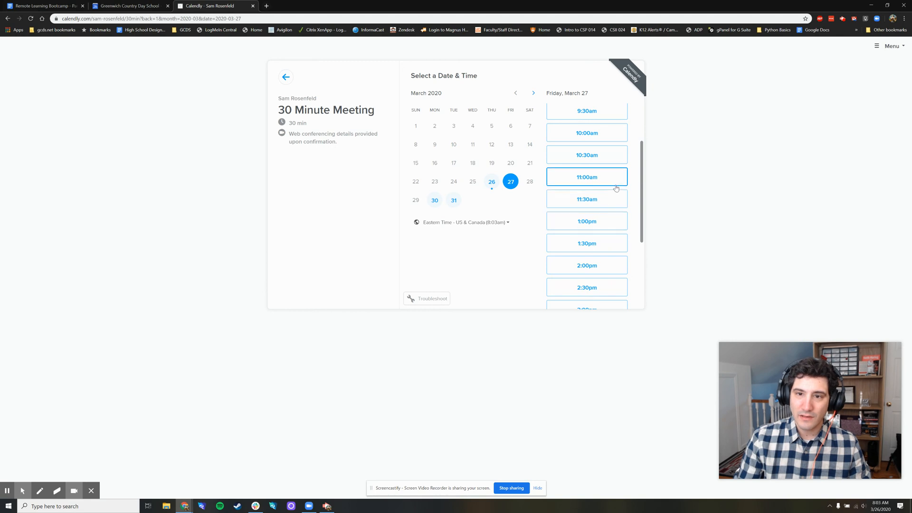
scroll(up, 3)
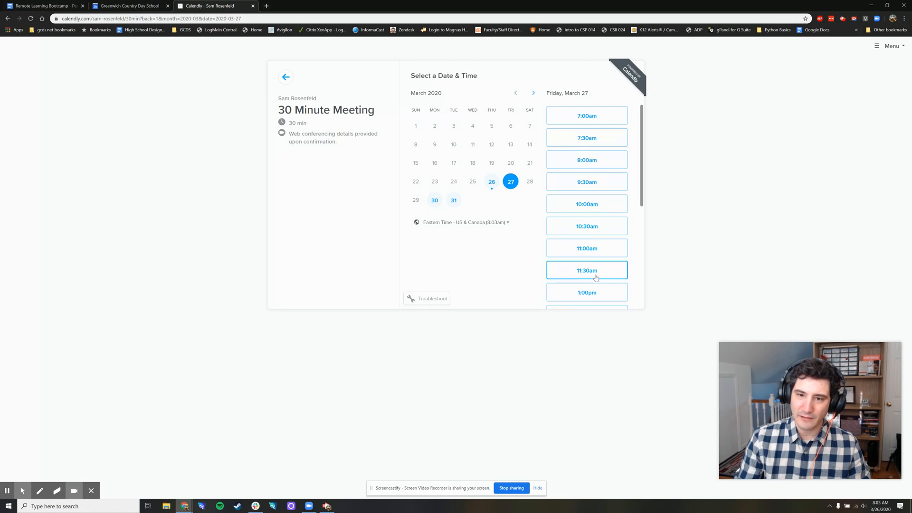
scroll(down, 3)
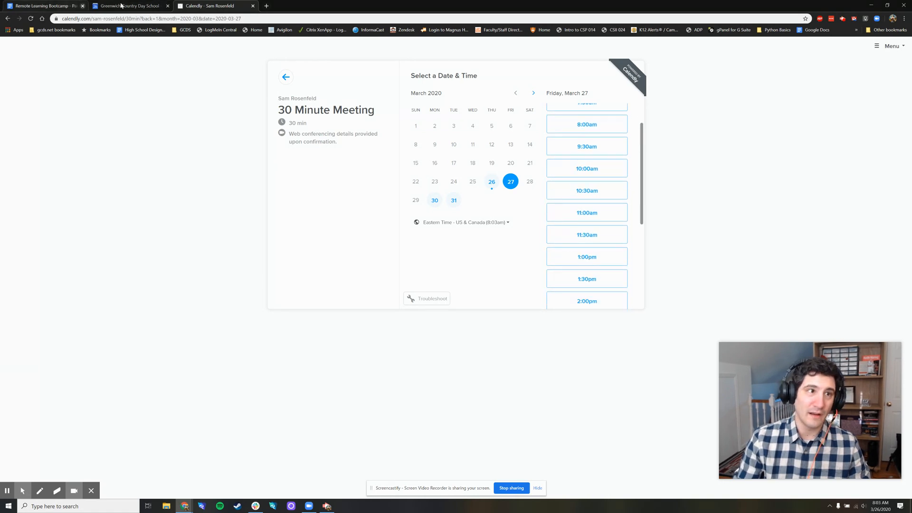
Back in Google Calendar, create a Friday 3pm event titled 'Video Games'
click(128, 6)
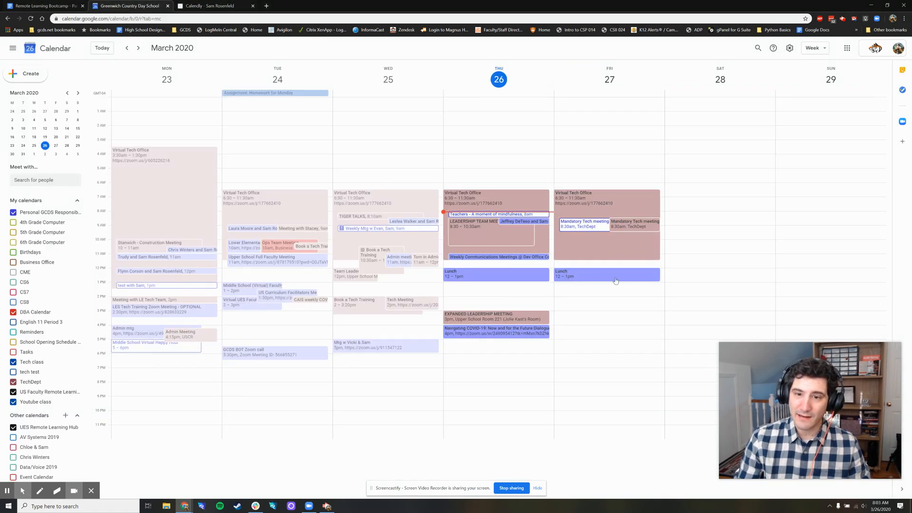
mouse_move(610, 279)
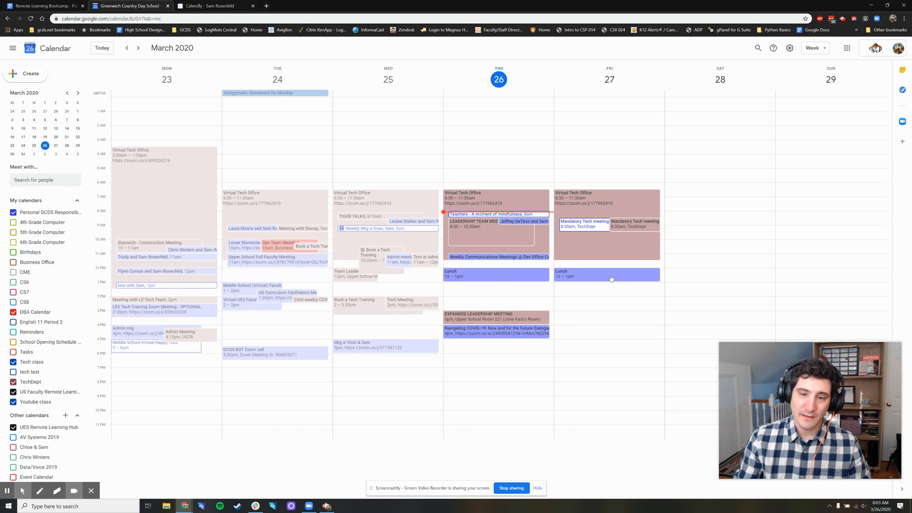
mouse_move(591, 341)
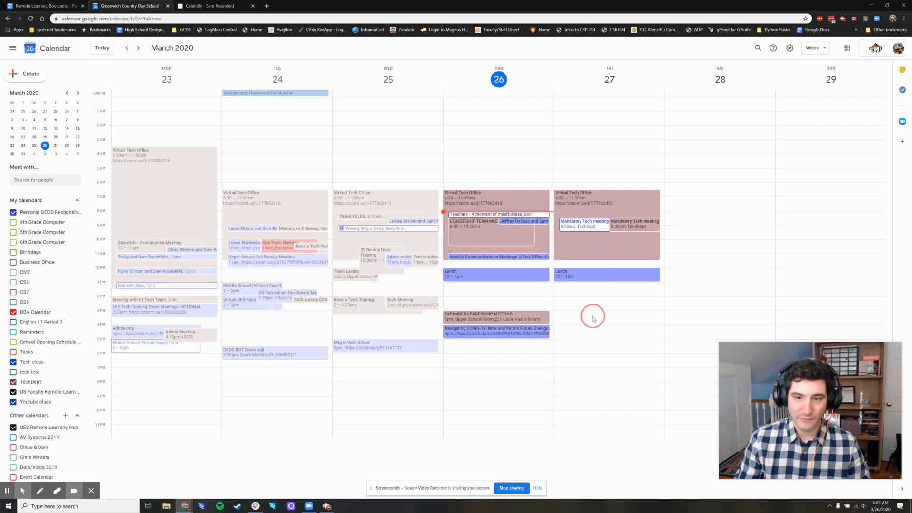
click(593, 322)
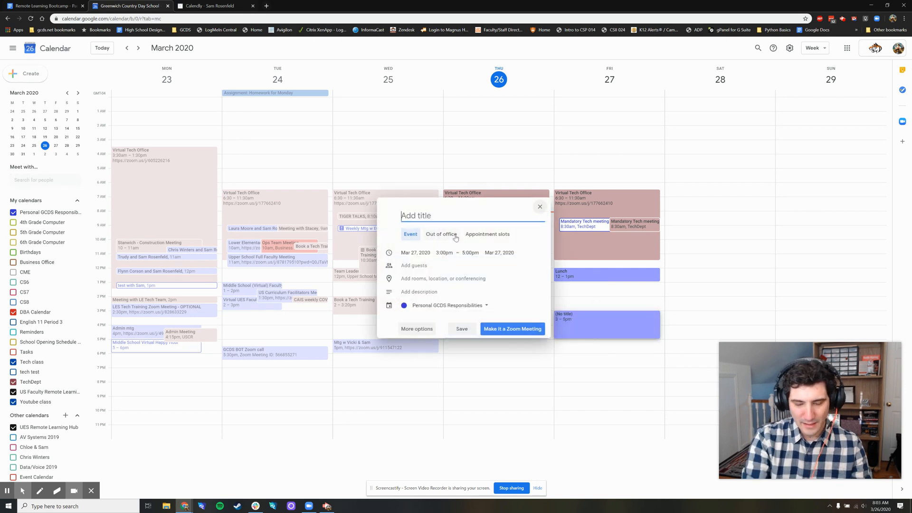
text(Video G)
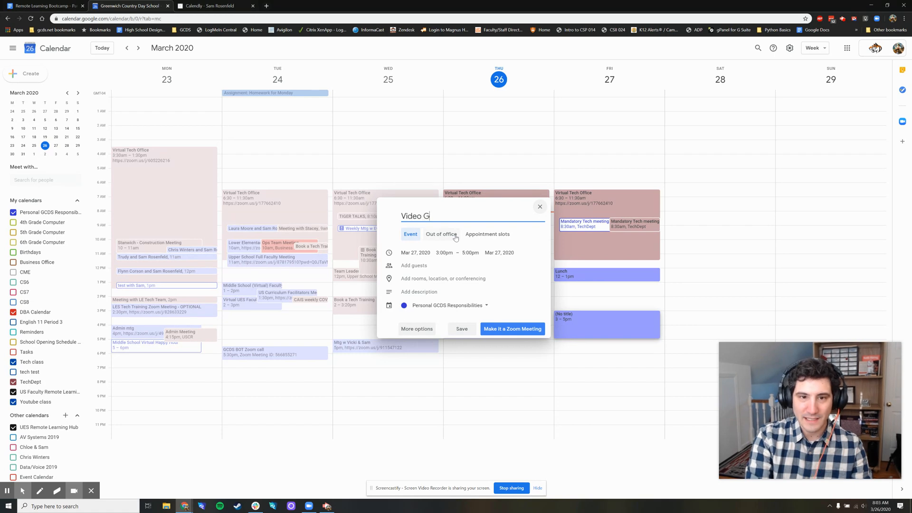
text(ames)
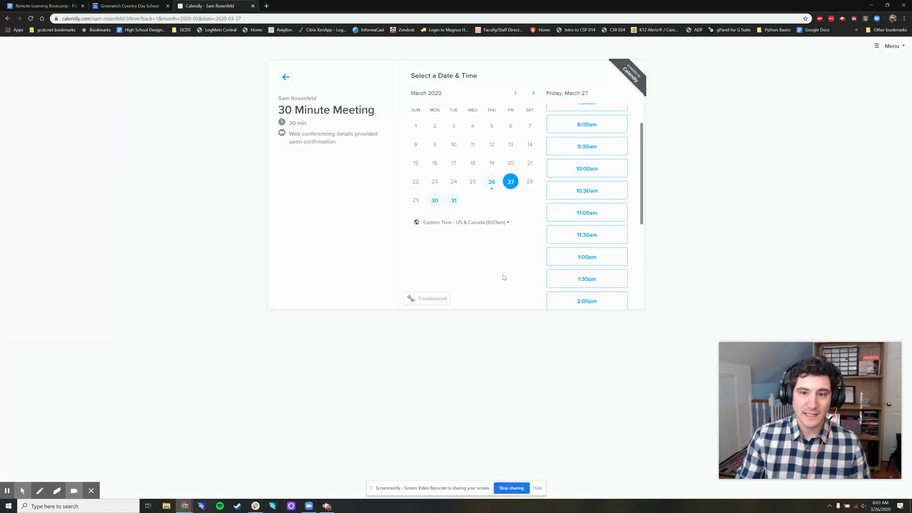
Reload Calendly's Friday times to confirm 3–5pm is gone, then return to Google Calendar
scroll(down, 3)
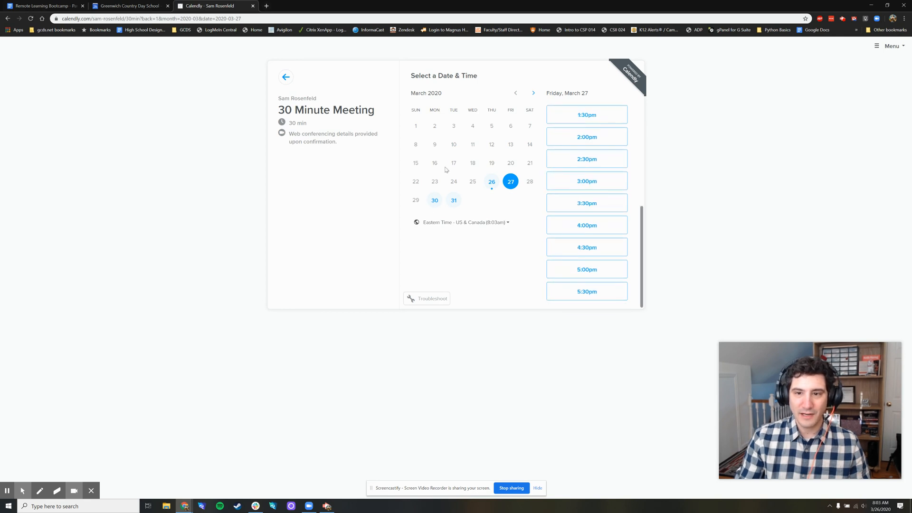
click(30, 18)
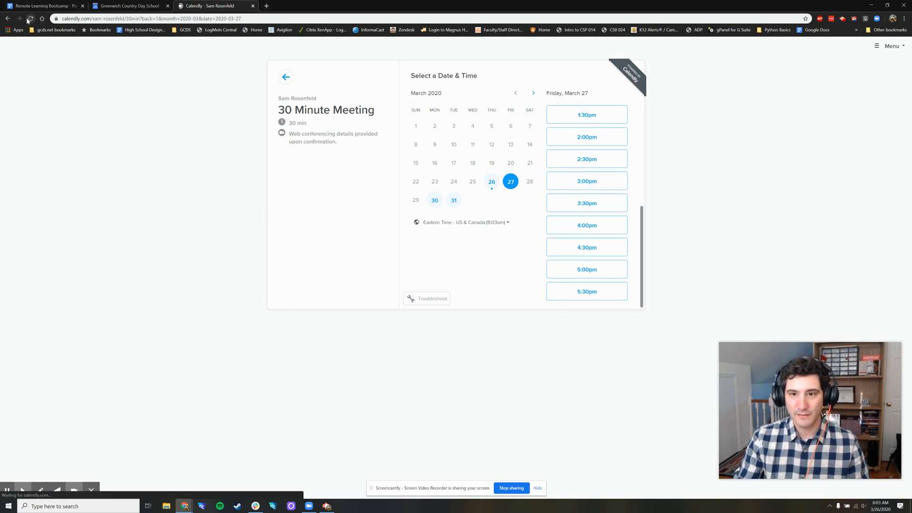
scroll(up, 3)
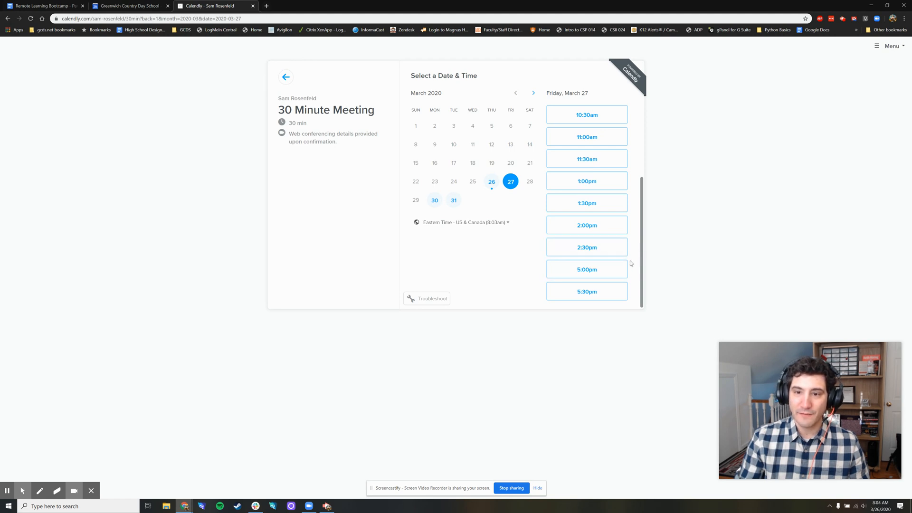
mouse_move(630, 260)
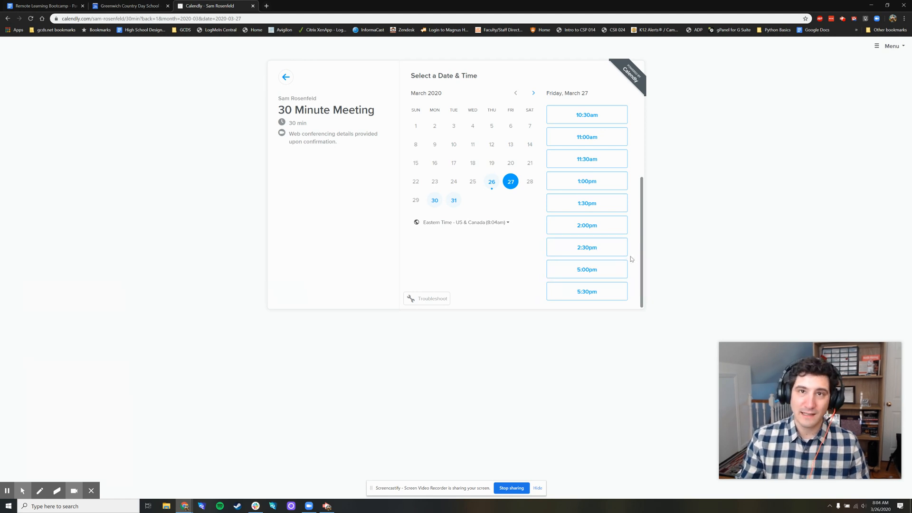
scroll(up, 3)
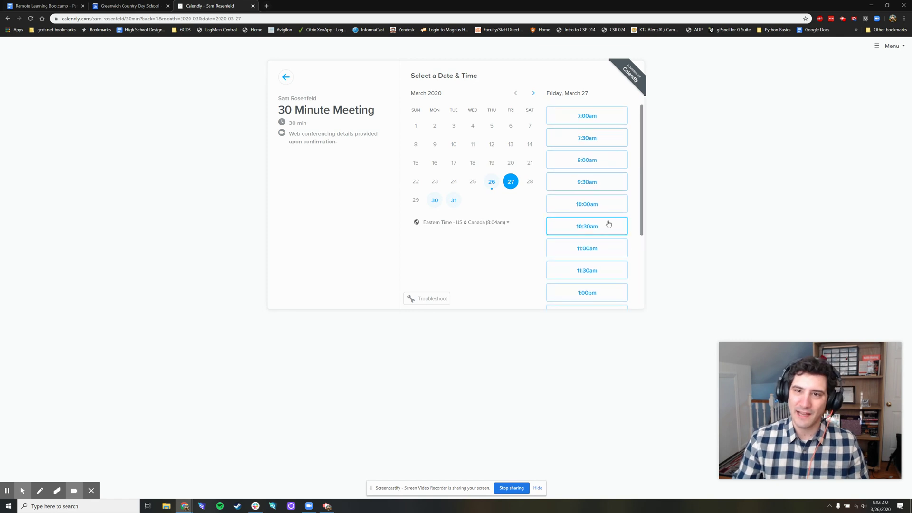
scroll(down, 3)
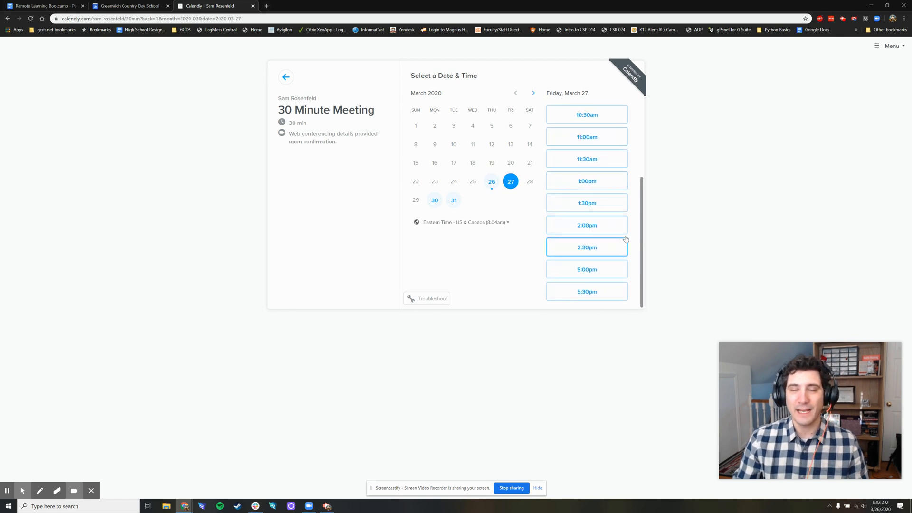
click(127, 6)
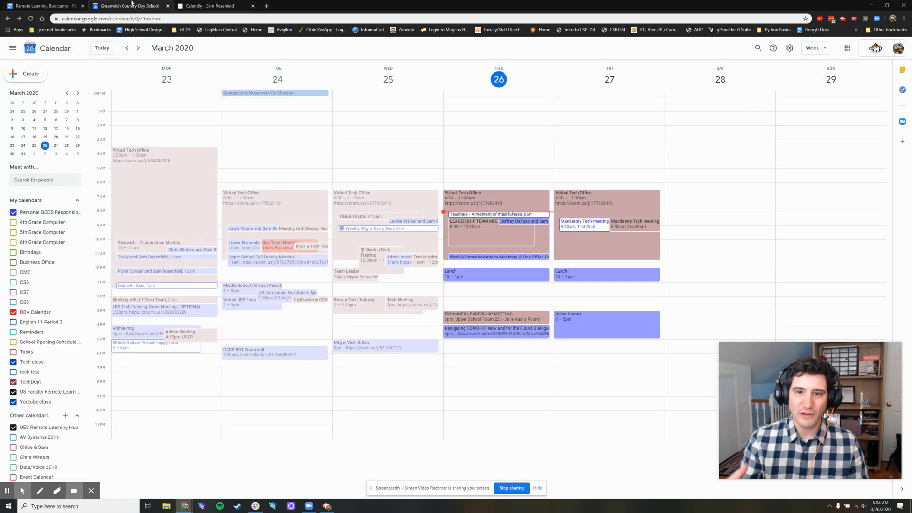